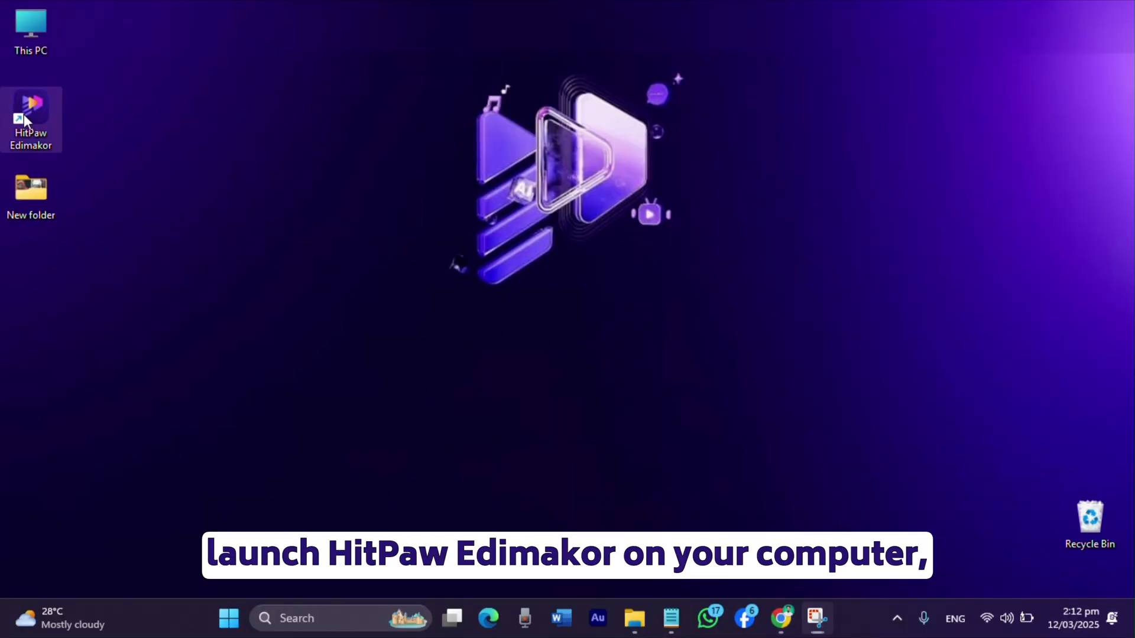
Step: Launch HitPaw Edimakor from its Windows desktop shortcut
double_click(30, 120)
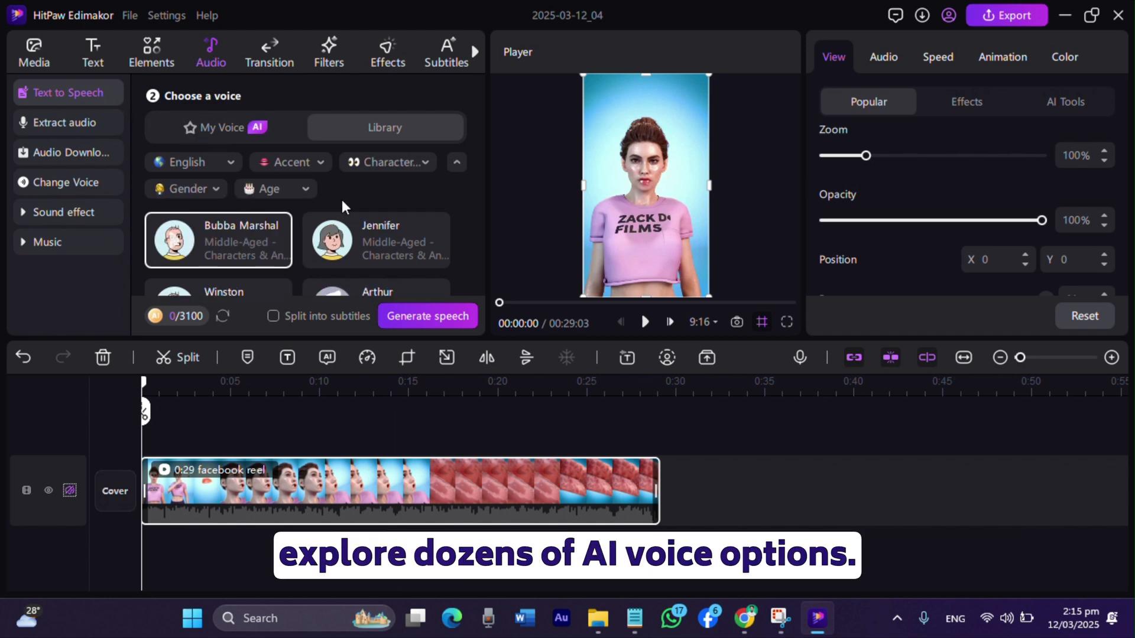
scroll("down", 3)
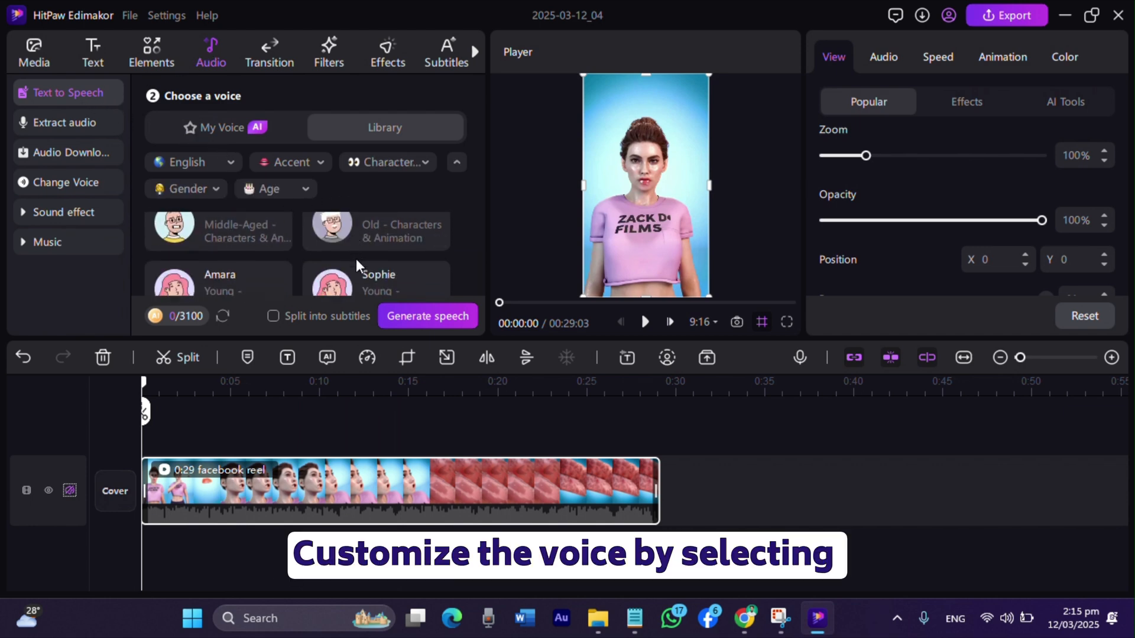
left_click(191, 162)
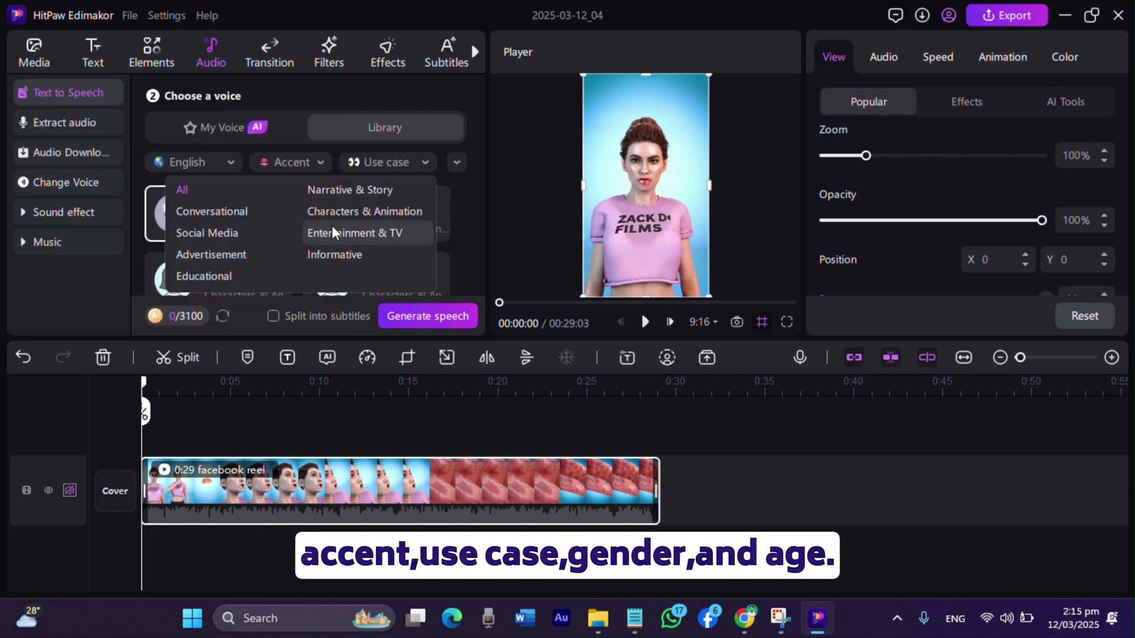
left_click(355, 232)
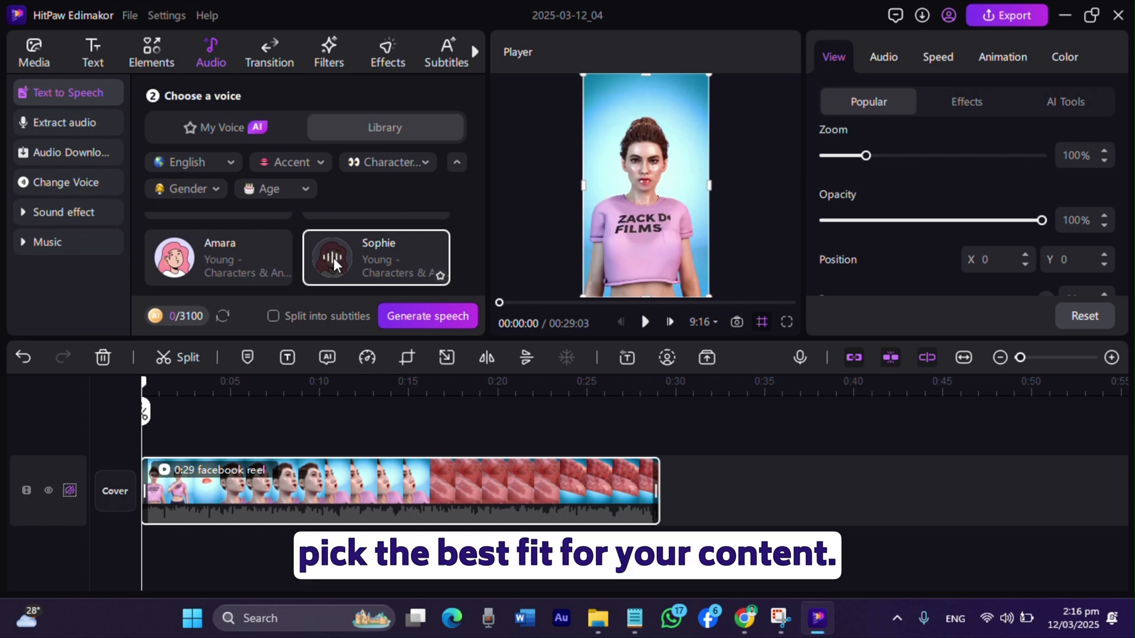
scroll("down", 3)
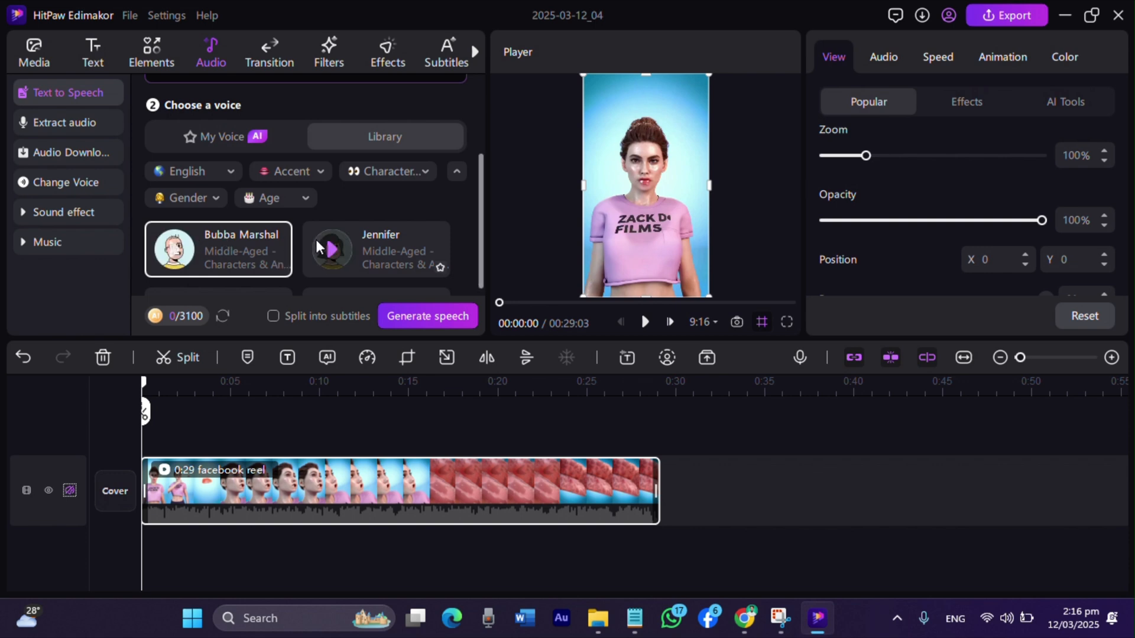
scroll("down", 3)
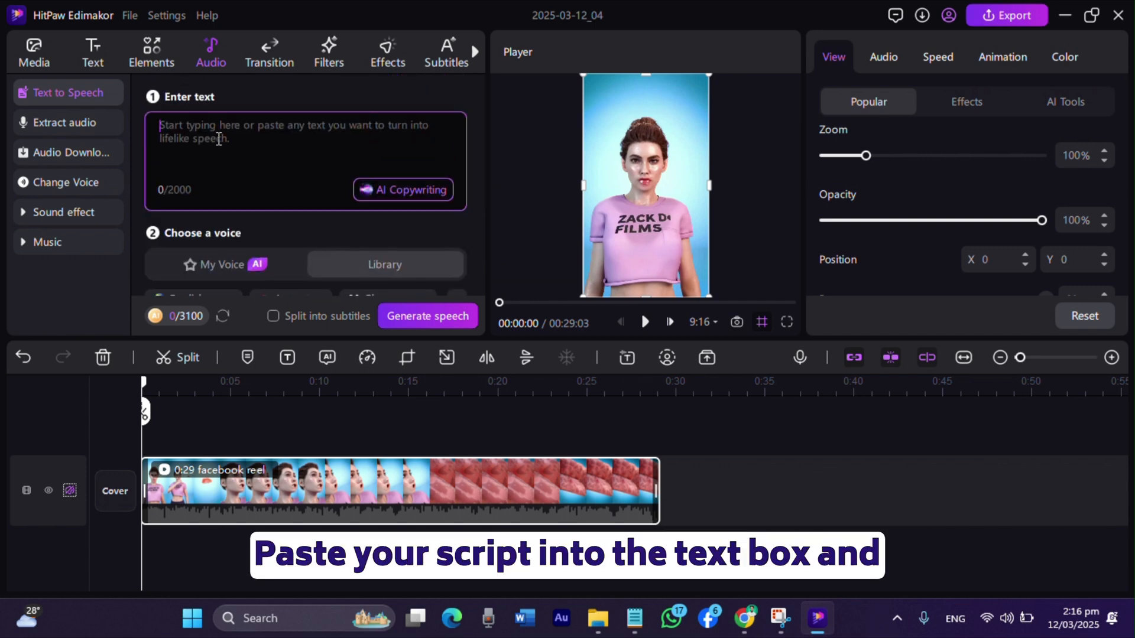
Step: Enter the script about moisture evaporating and lips cracking, and generate it as speech
type("This causes the moisture to evaporate even faster, leaving your lips dry and cracked.")
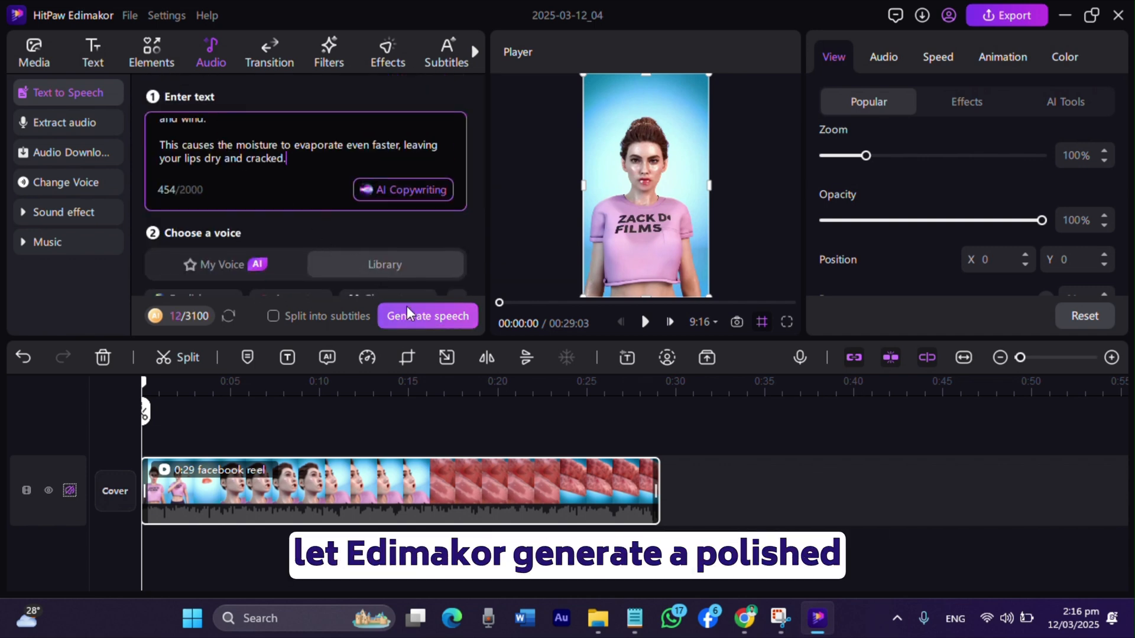
left_click(427, 316)
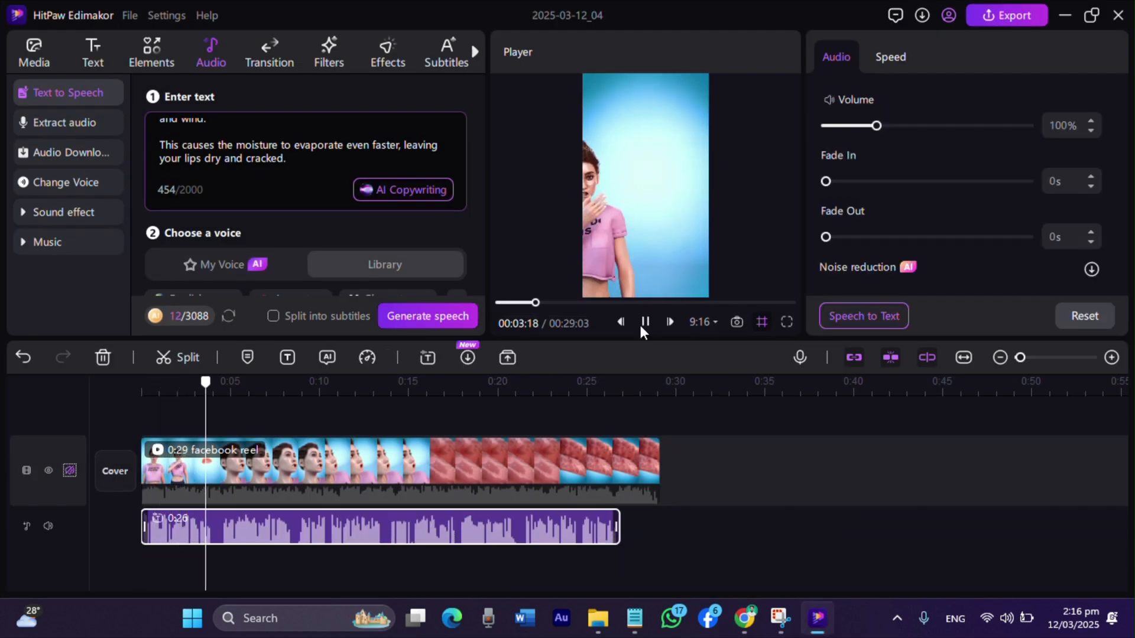
left_click(644, 322)
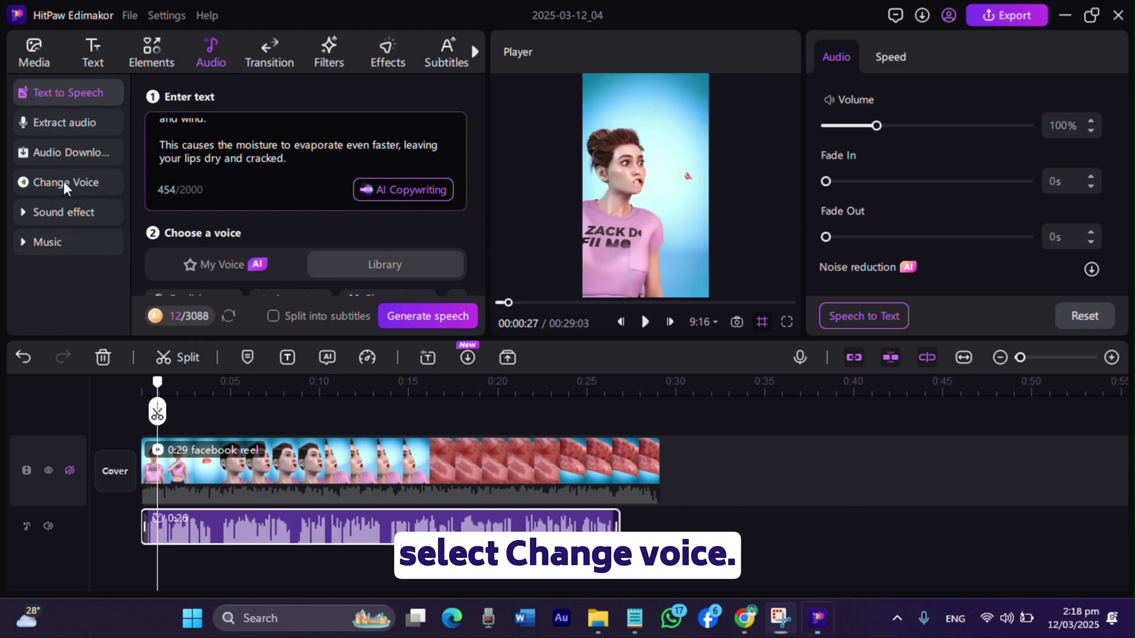
Step: Browse the Popular, Animation and Movies voice filters, then apply the BBC voice
left_click(66, 181)
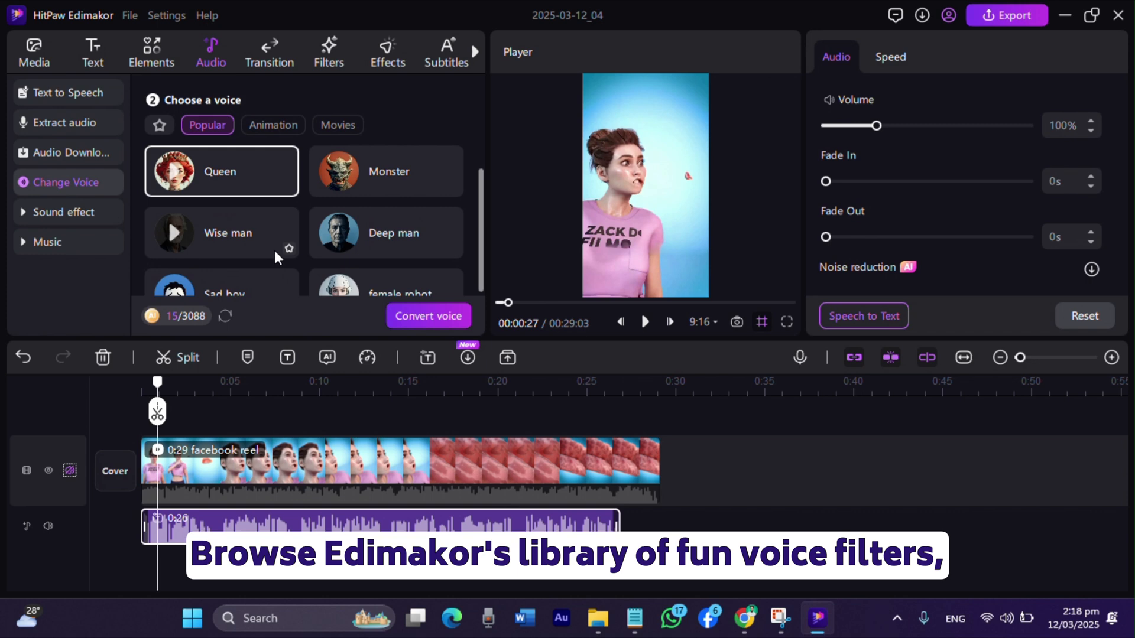
left_click(337, 125)
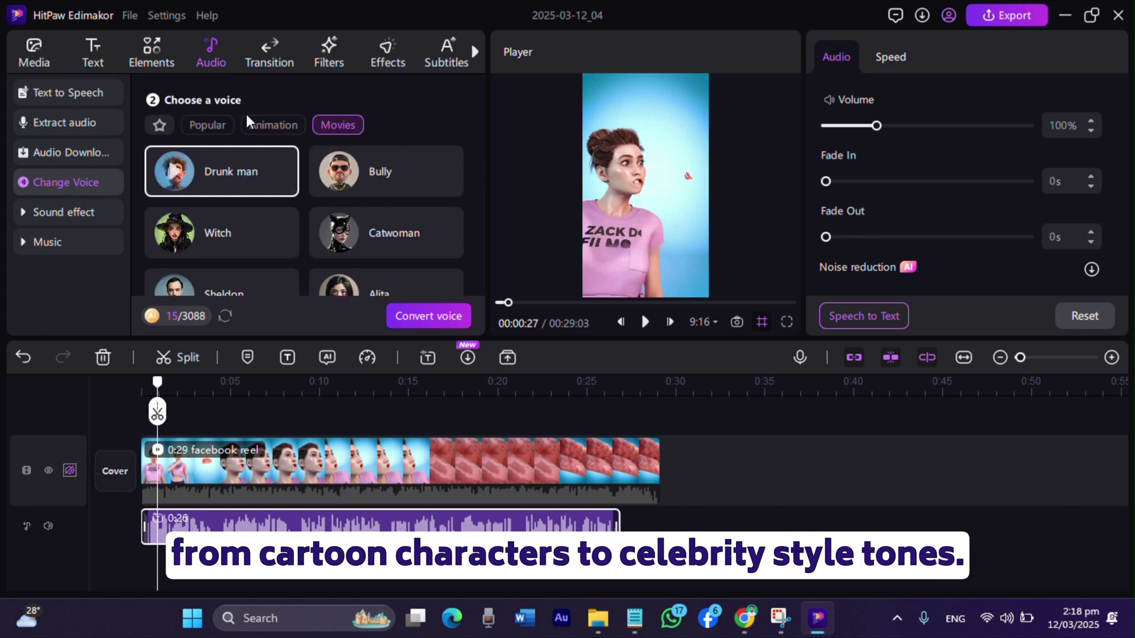
left_click(207, 124)
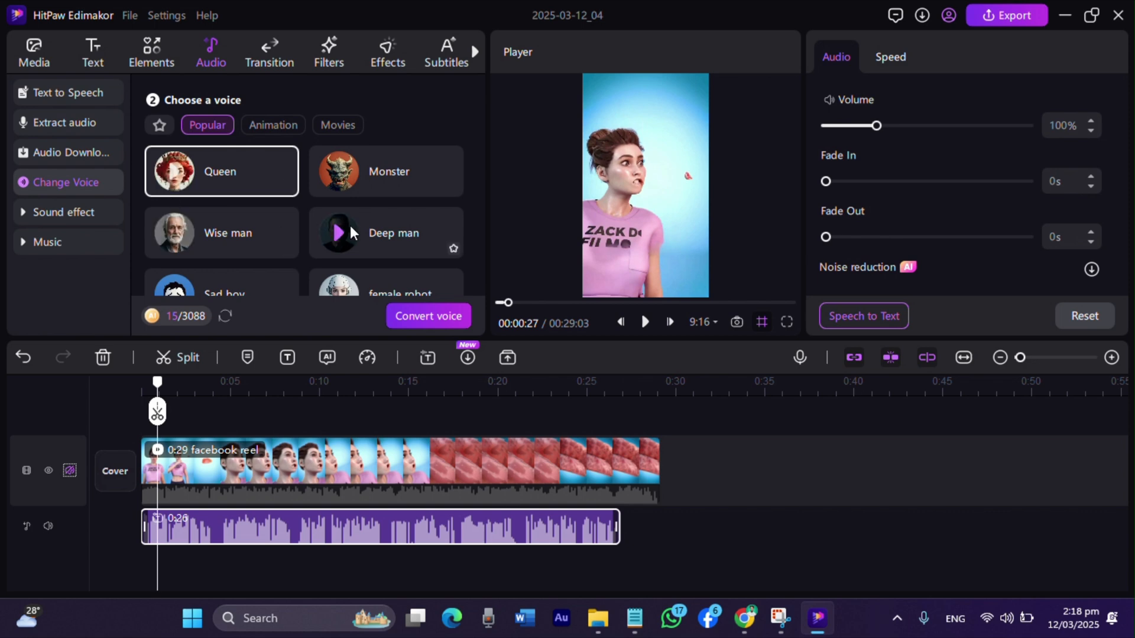
left_click(273, 125)
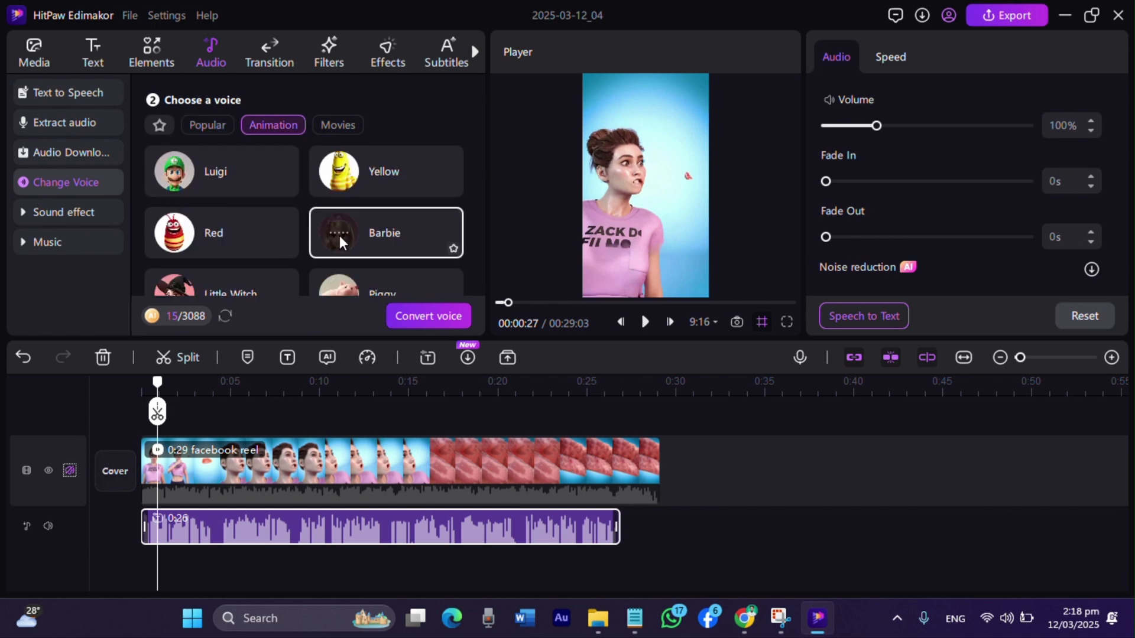
left_click(336, 124)
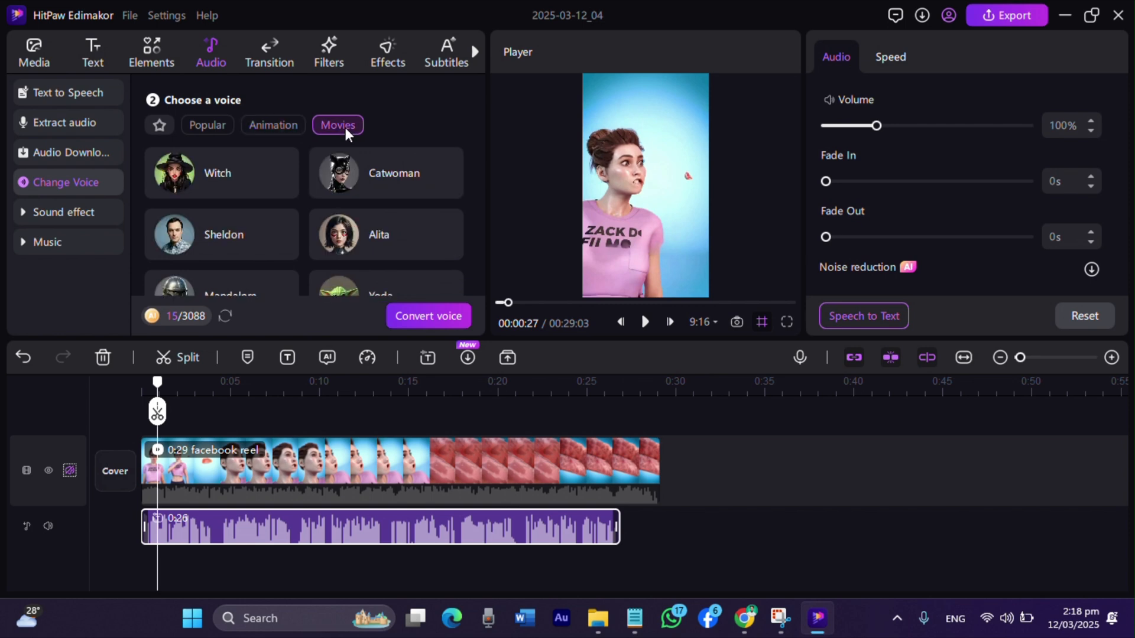
scroll("down", 3)
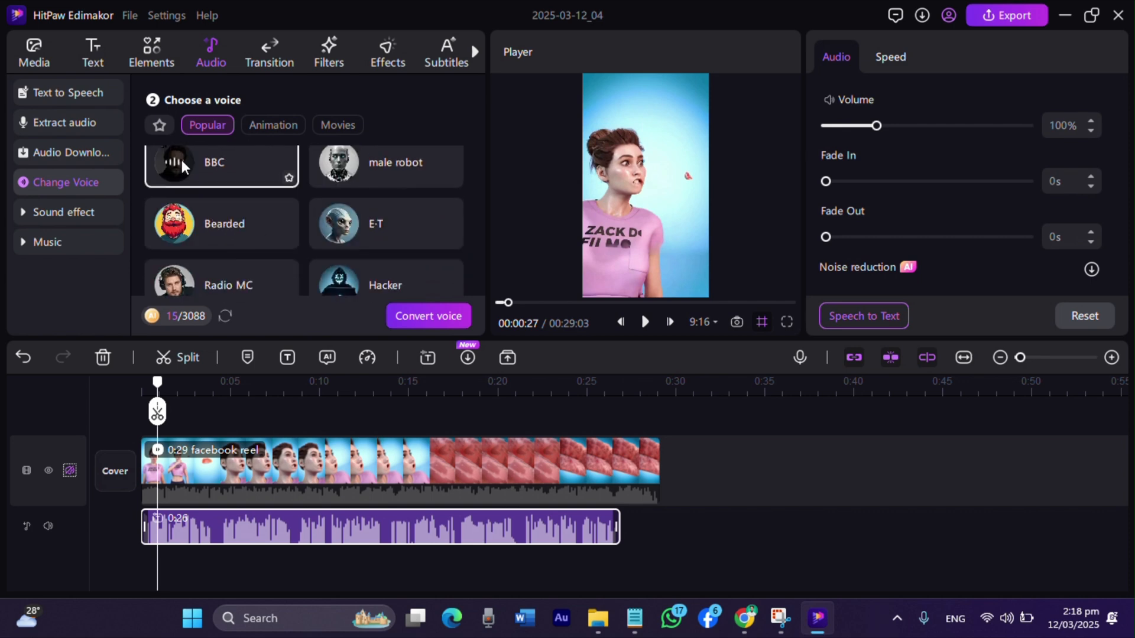
left_click(428, 316)
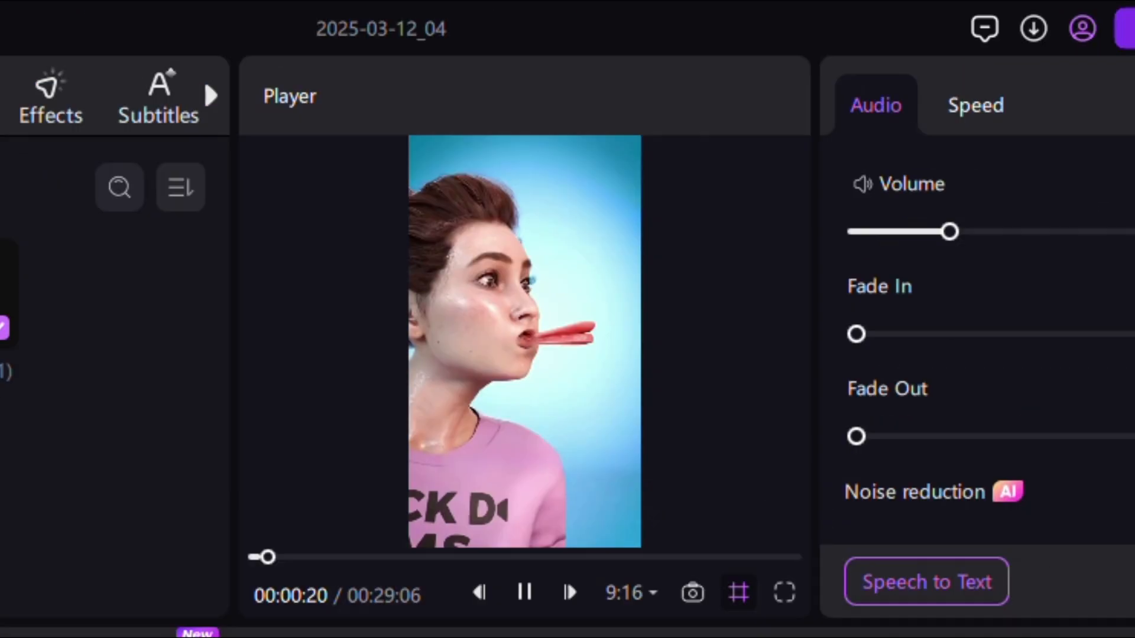
Step: Preview the BBC-voiced reel, export it, and start typing the Facebook reel description
left_click_drag(266, 557, 303, 557)
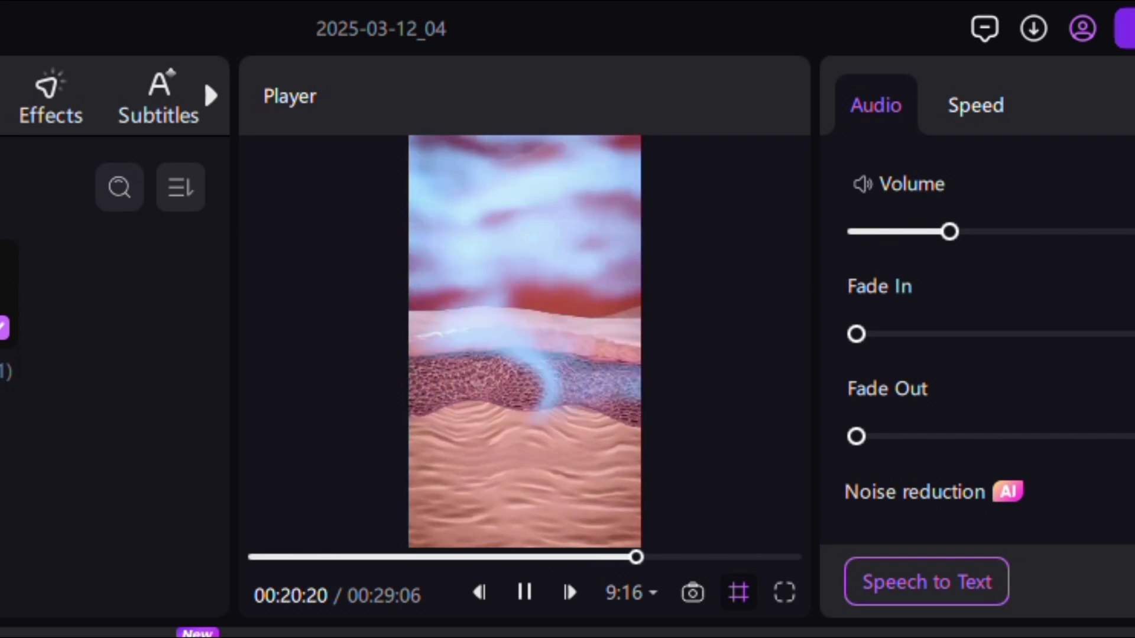
left_click_drag(635, 557, 671, 557)
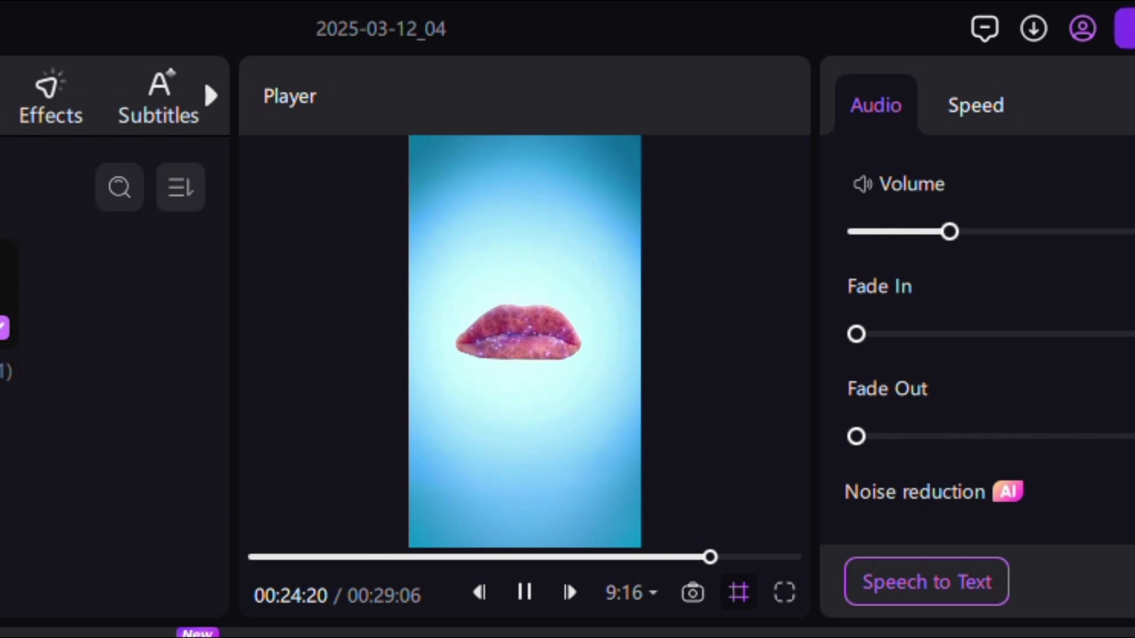
left_click_drag(709, 556, 747, 557)
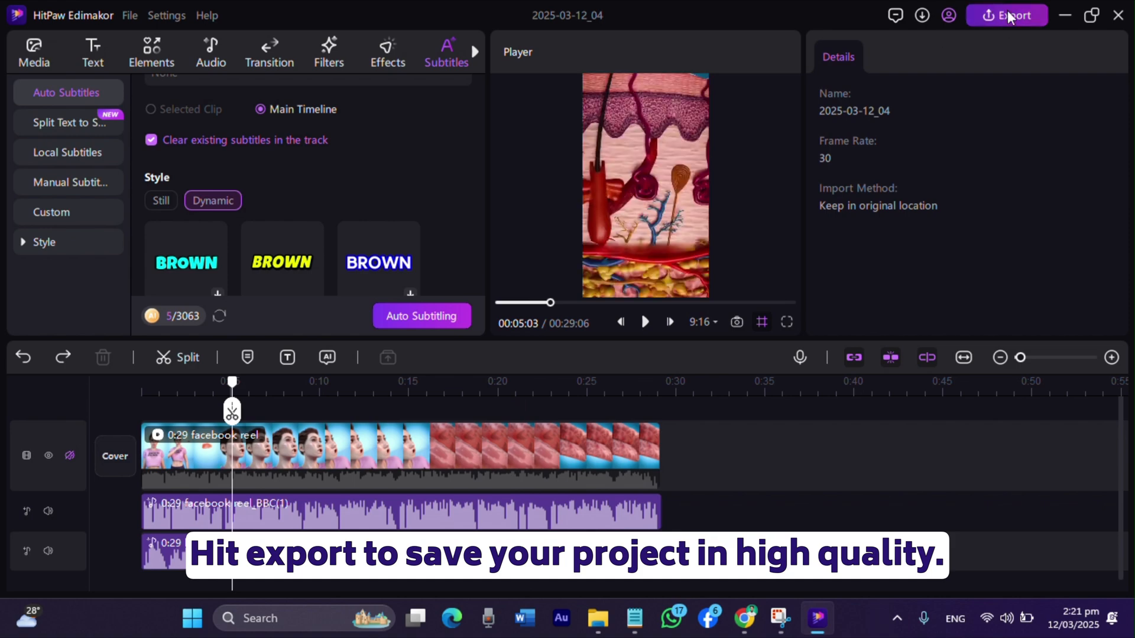
left_click(1007, 15)
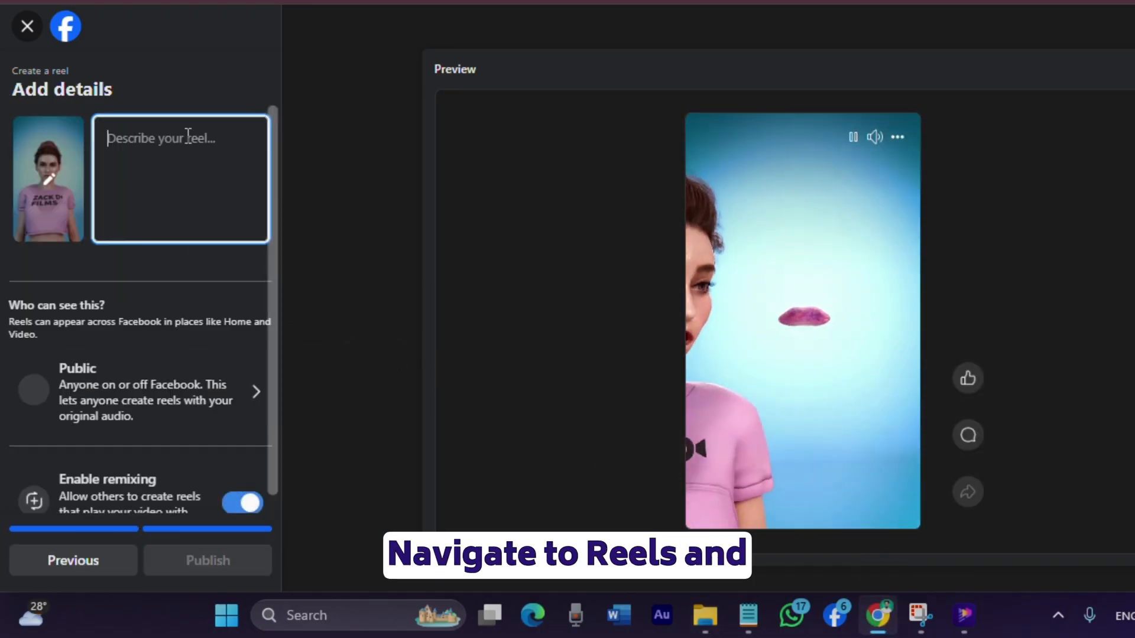
type("Wha")
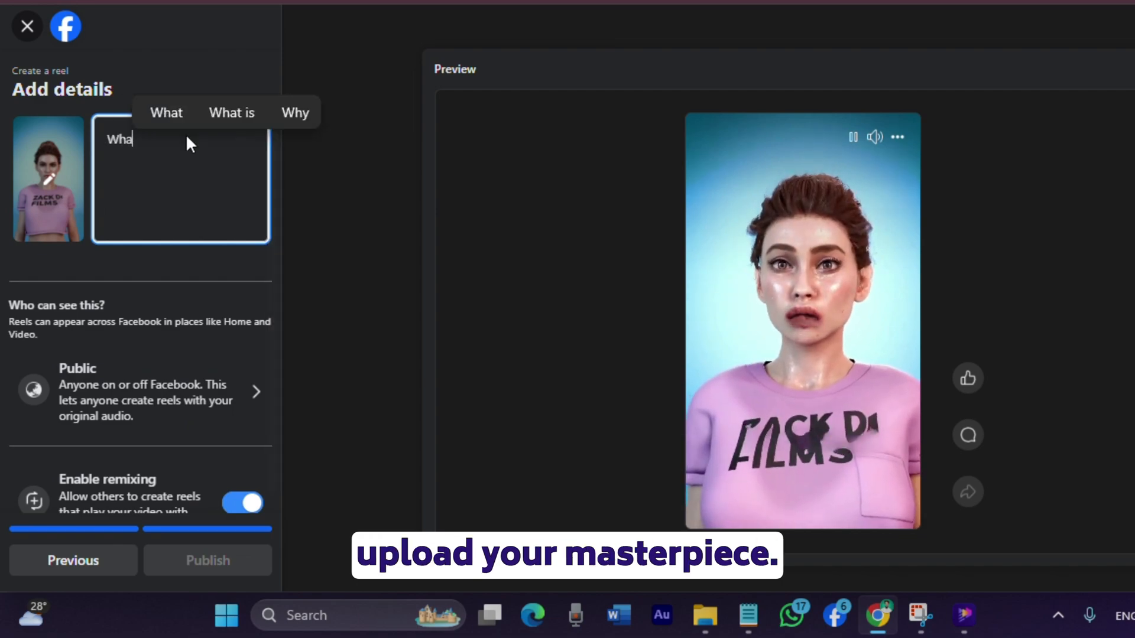